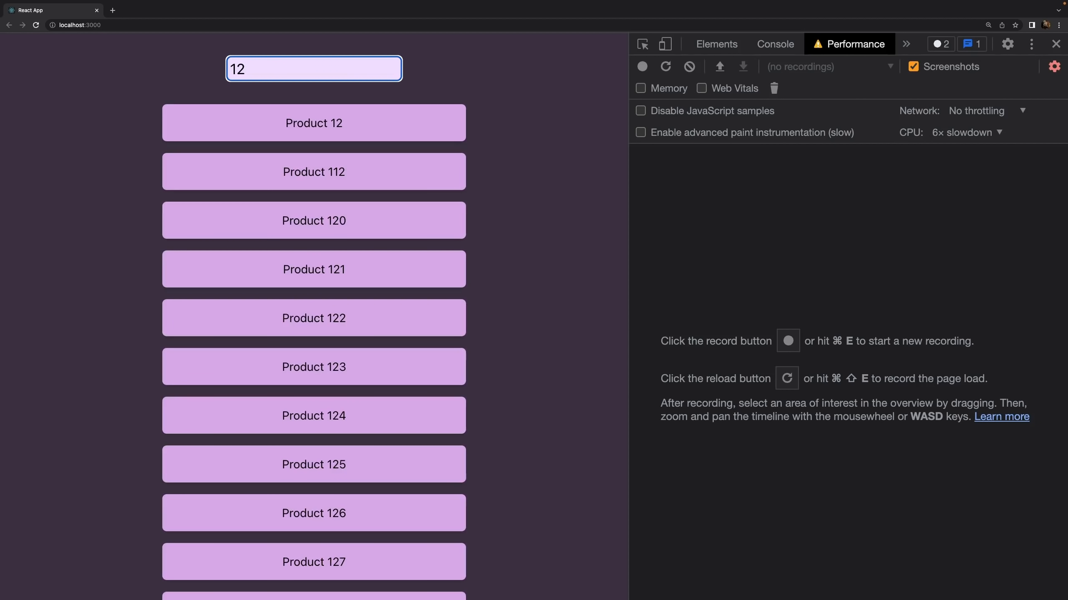
- Filter the product list with search text 1, 2, 1, then backspace to leave it matching 1
{"action": "type", "text": "1"}
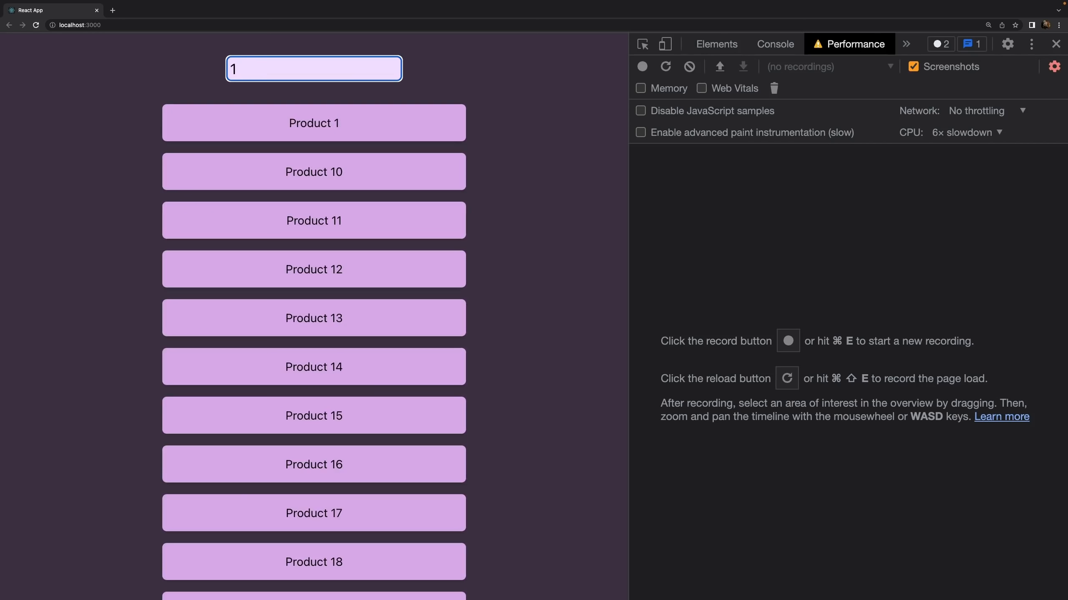
{"action": "type", "text": "2"}
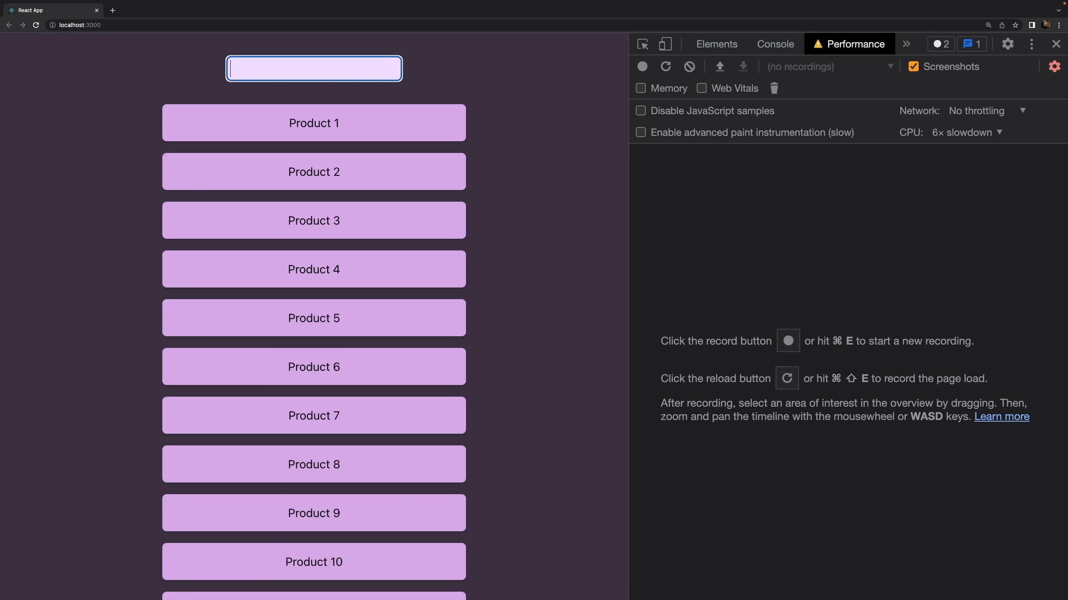
{"action": "type", "text": "1"}
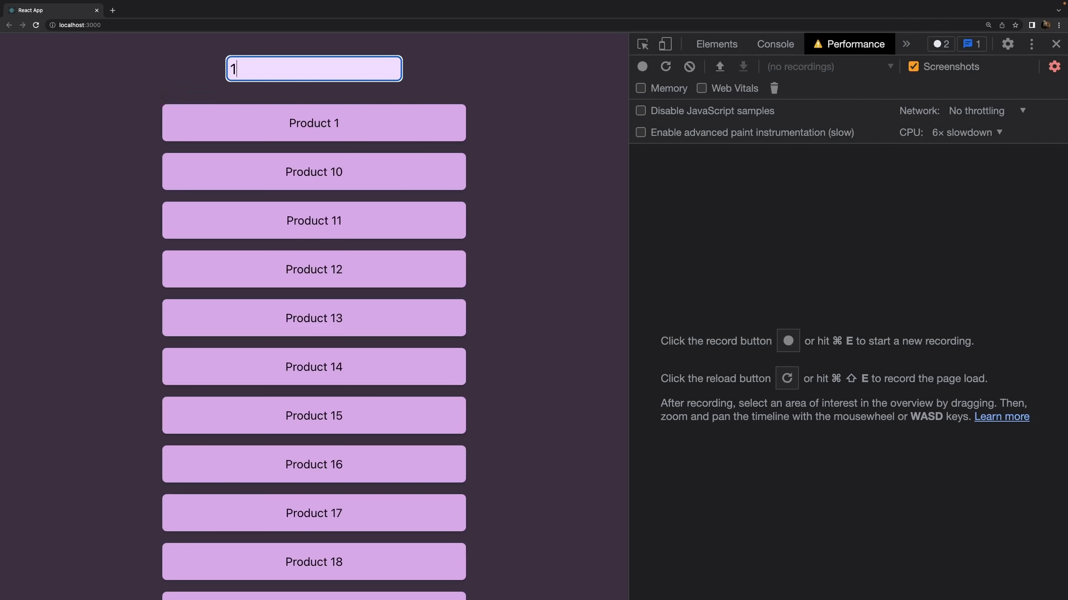
{"action": "key", "text": "Backspace"}
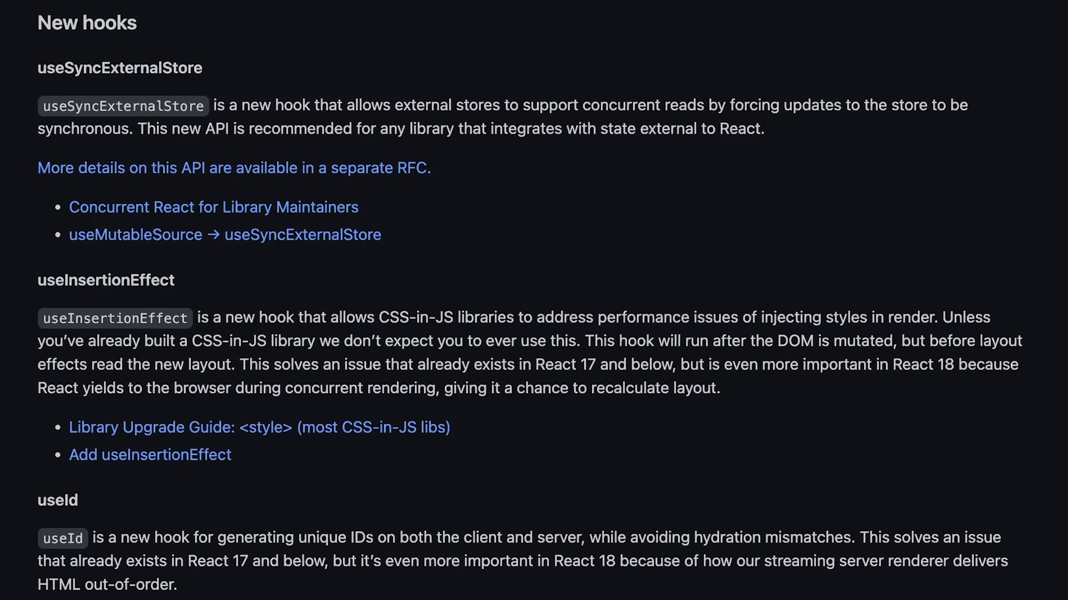
- Scroll the React 18 release notes down to the New hooks section
{"action": "scroll", "scroll_direction": "down", "scroll_amount": 3}
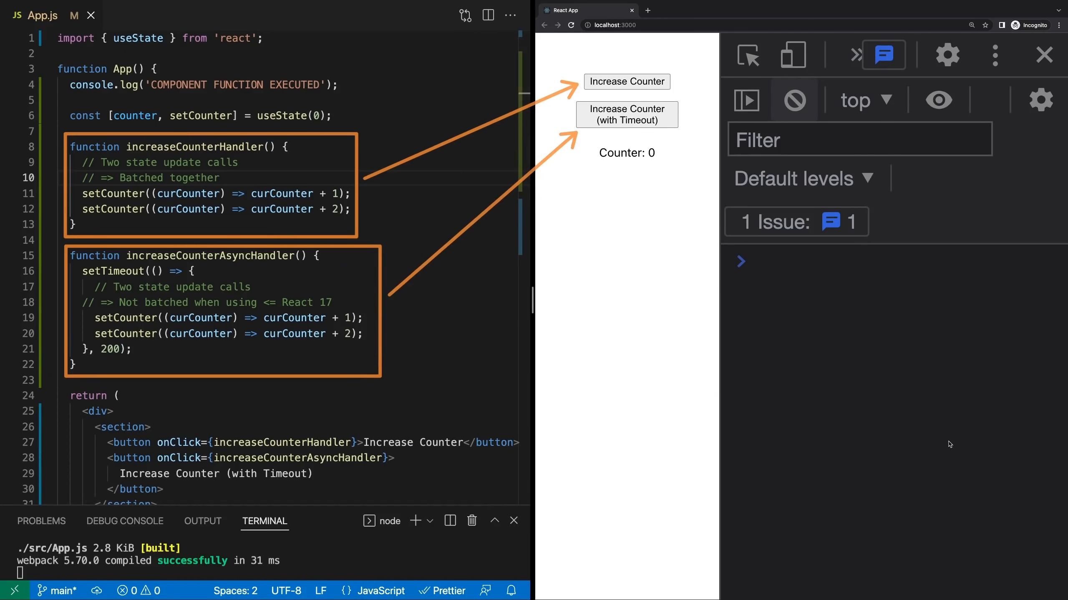
{"action": "mouse_move", "coordinate": [895, 377]}
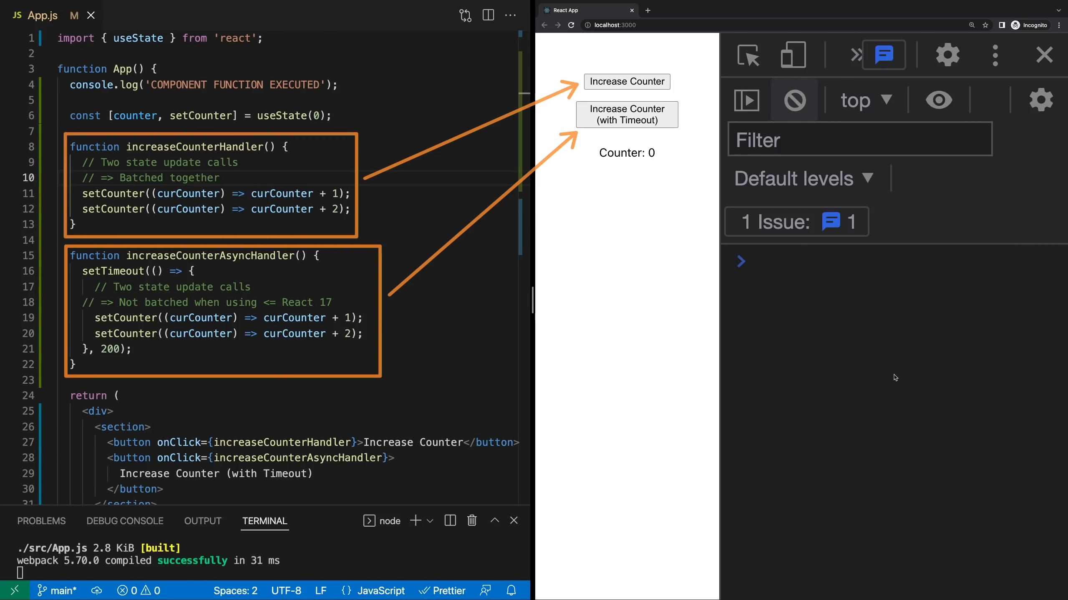
{"action": "mouse_move", "coordinate": [626, 89]}
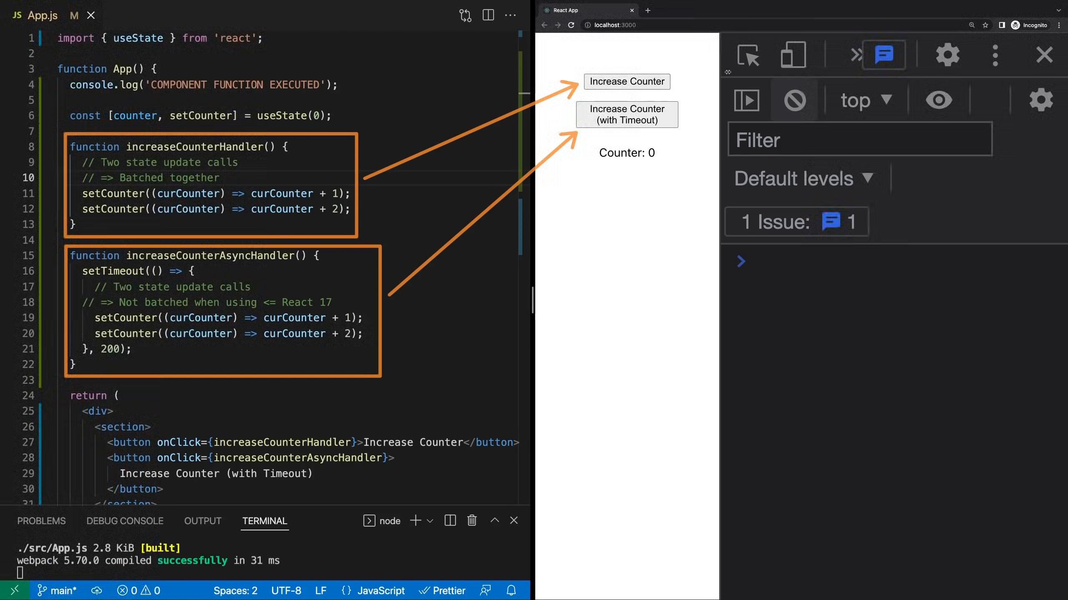
{"action": "mouse_move", "coordinate": [1015, 339]}
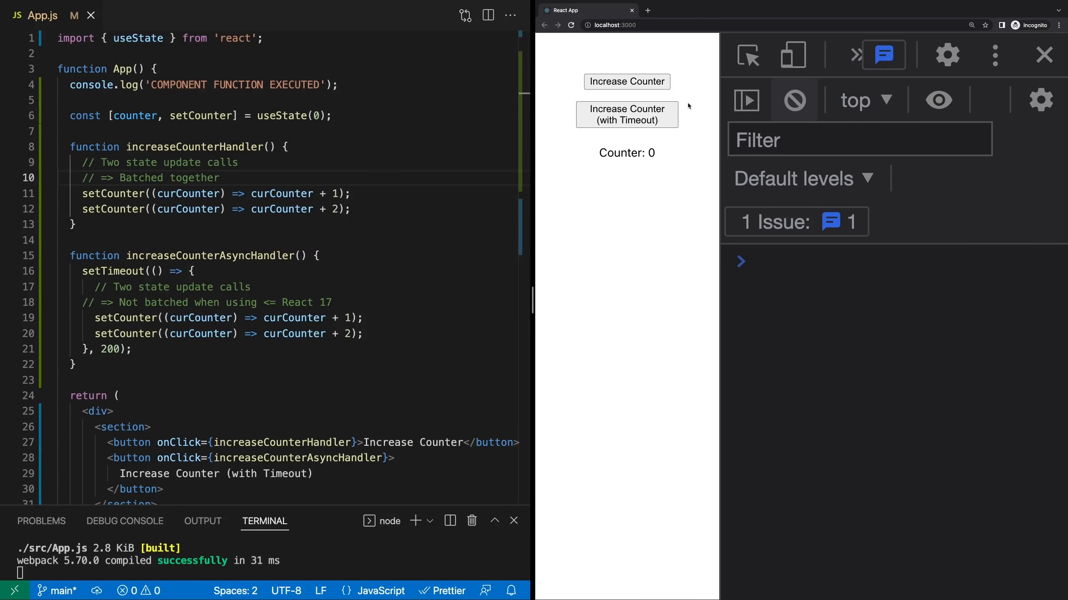
- Raise the counter four times with the batched Increase Counter handler
{"action": "left_click", "coordinate": [624, 81]}
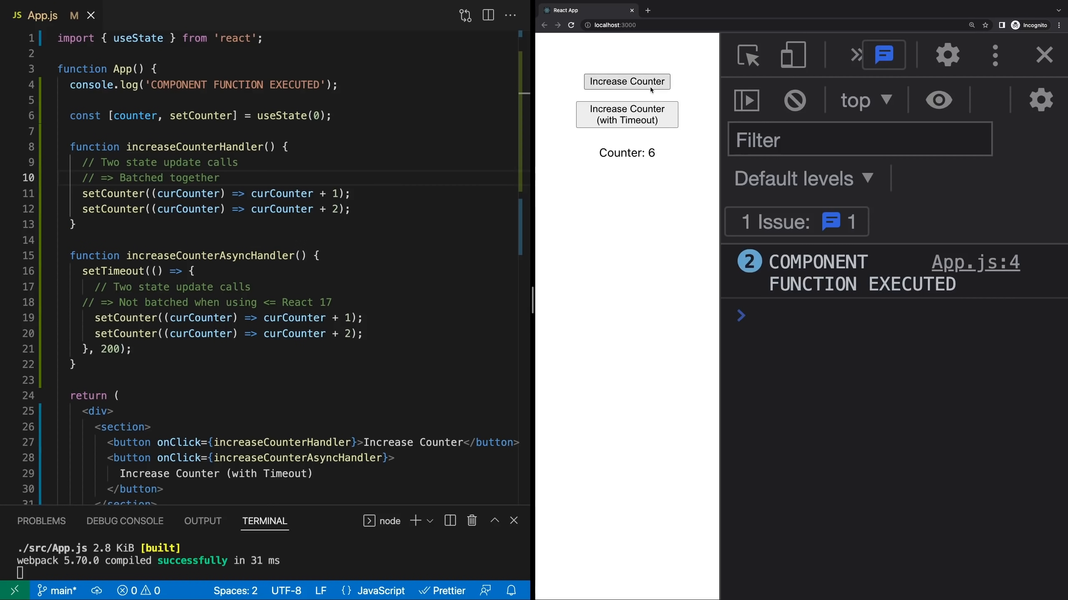
{"action": "left_click", "coordinate": [626, 81]}
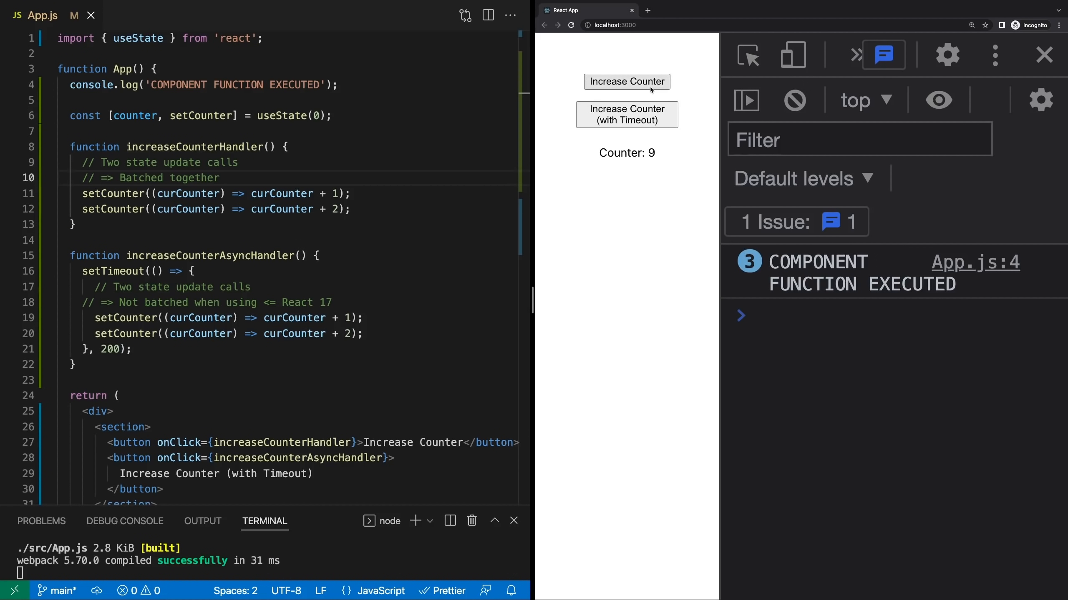
{"action": "left_click", "coordinate": [626, 82]}
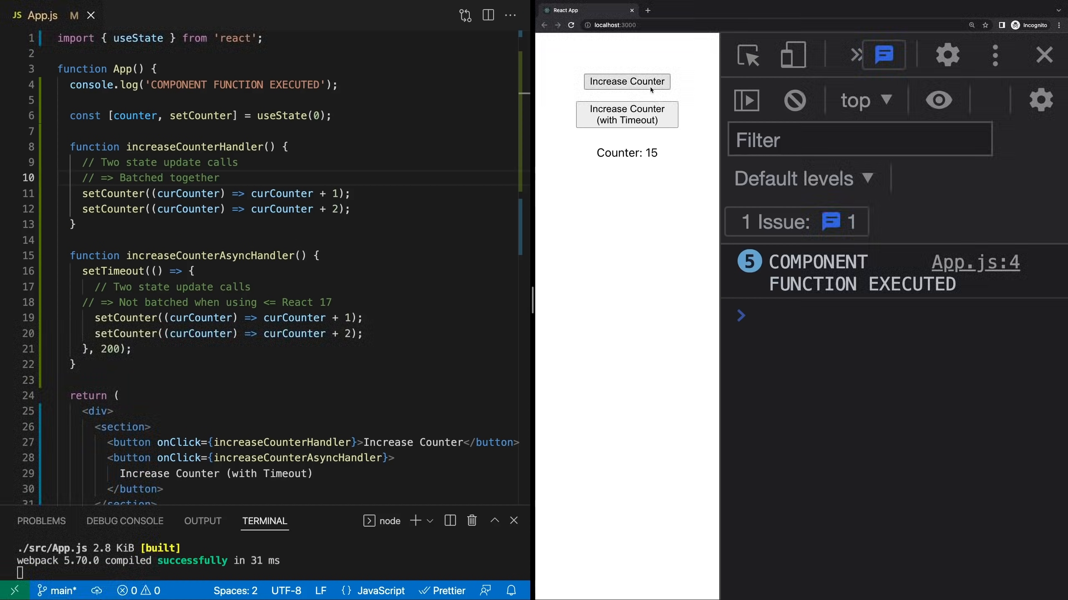
{"action": "left_click", "coordinate": [625, 82]}
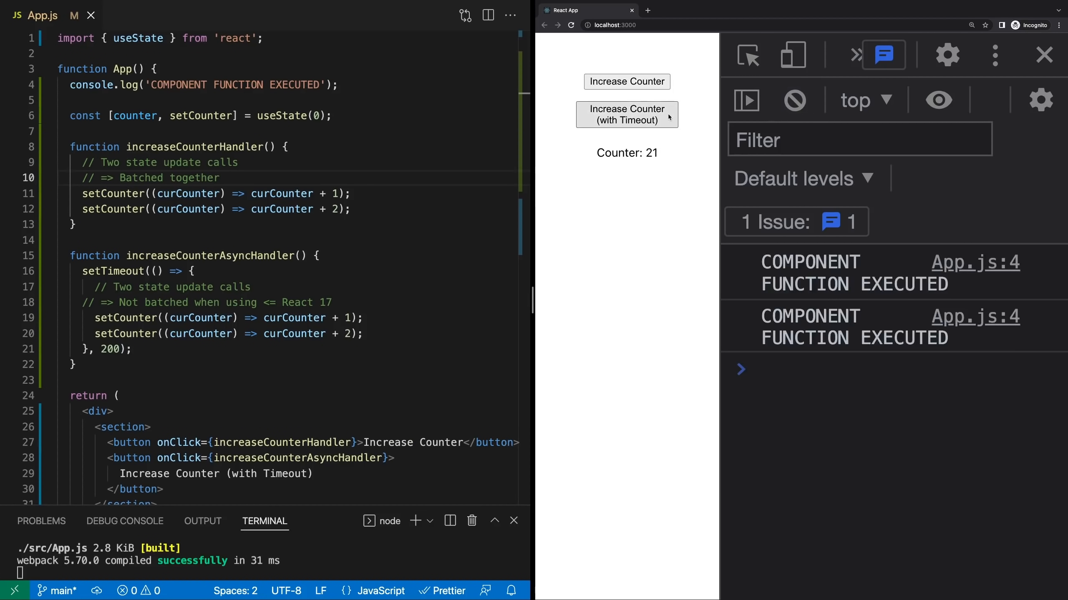
- Raise the counter with the timeout handler to 30, then show package.json with React 17.0.2
{"action": "left_click", "coordinate": [624, 113]}
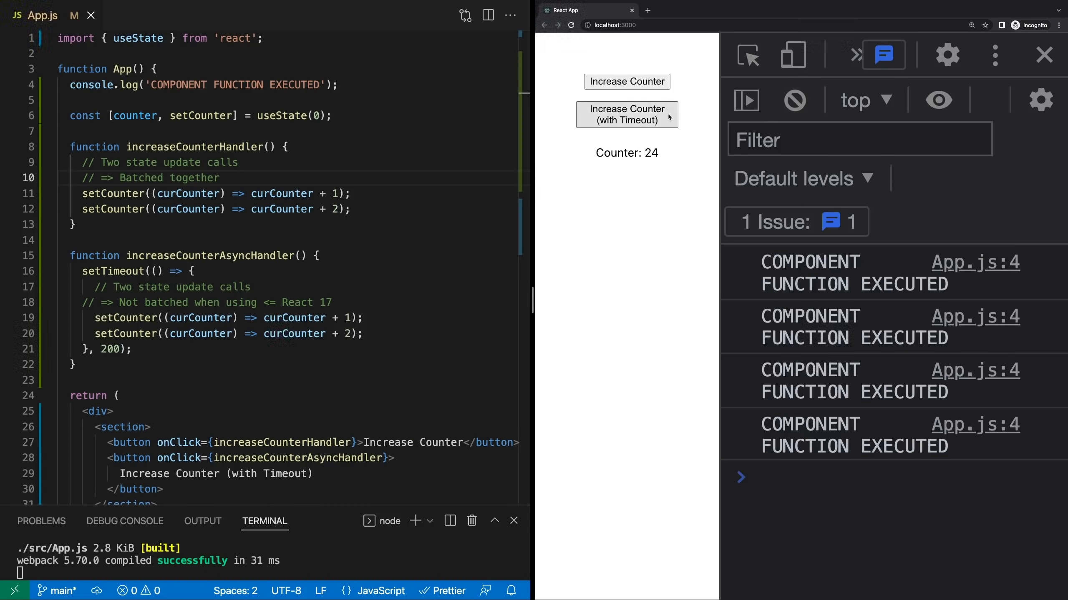
{"action": "left_click", "coordinate": [625, 115]}
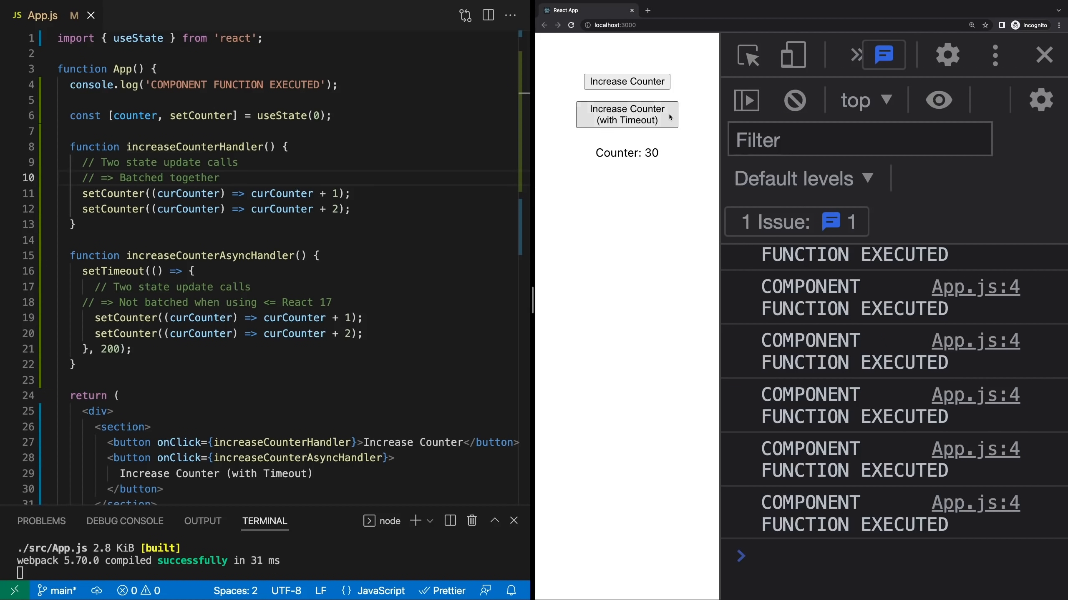
{"action": "left_click", "coordinate": [61, 211]}
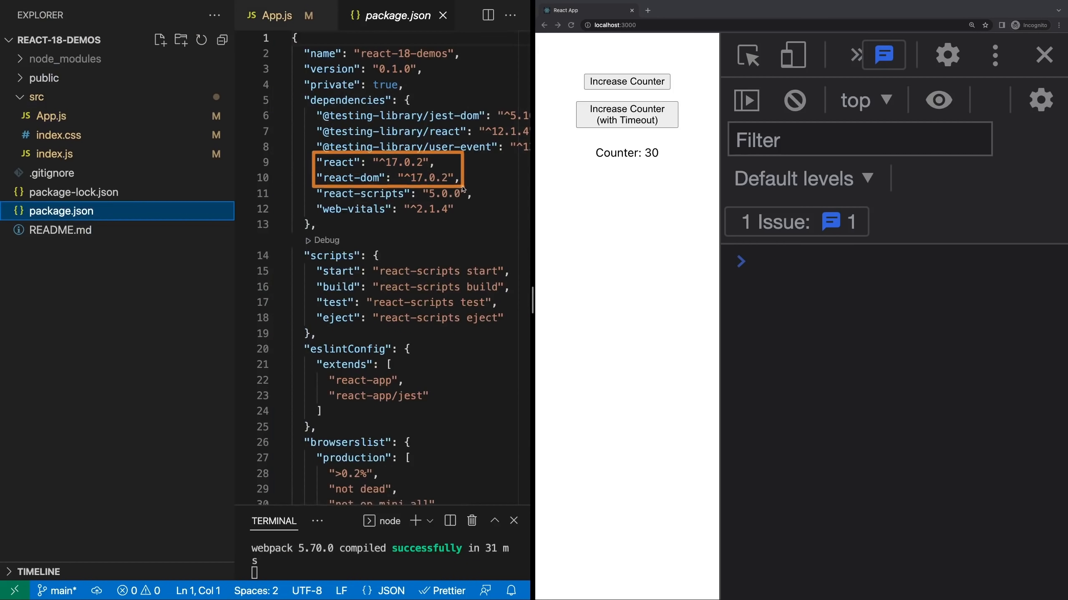
{"action": "mouse_move", "coordinate": [498, 258]}
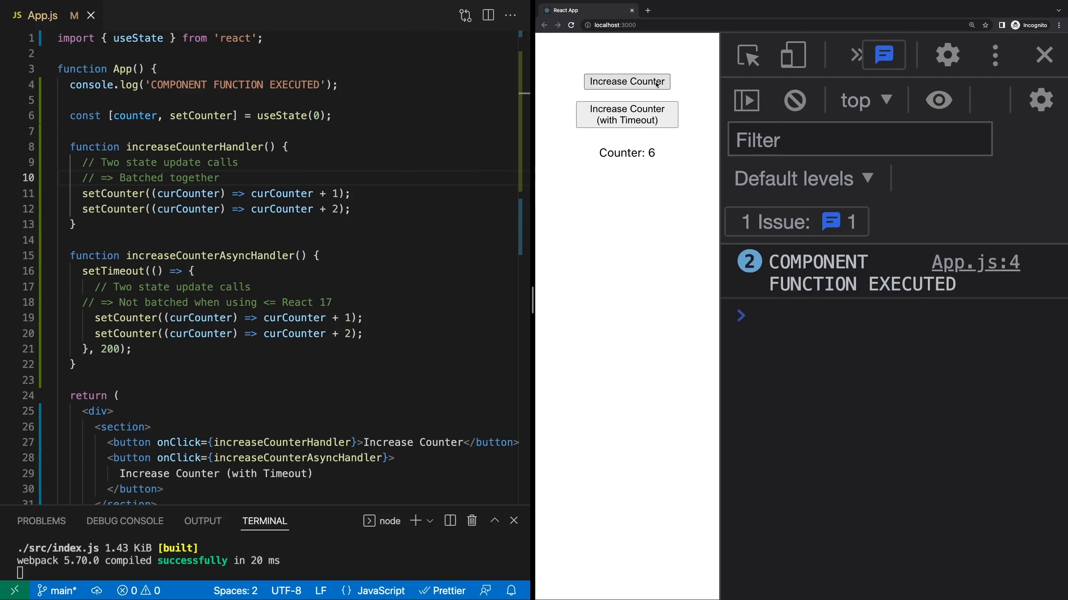
- Raise the counter to 9 using both handlers and show the react-18-demos files in the Explorer
{"action": "left_click", "coordinate": [625, 114]}
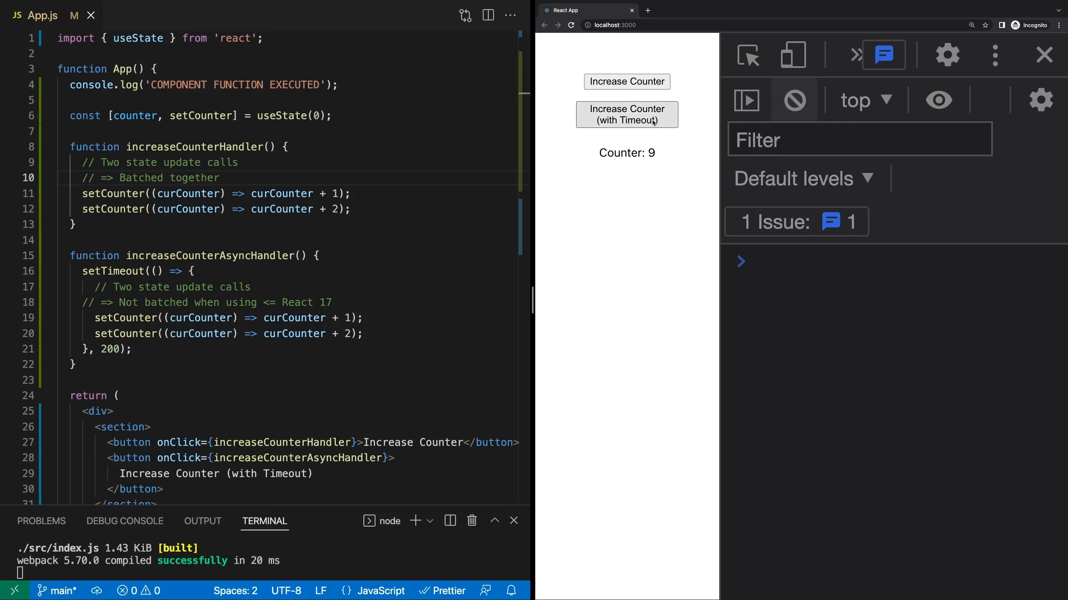
{"action": "left_click", "coordinate": [626, 115]}
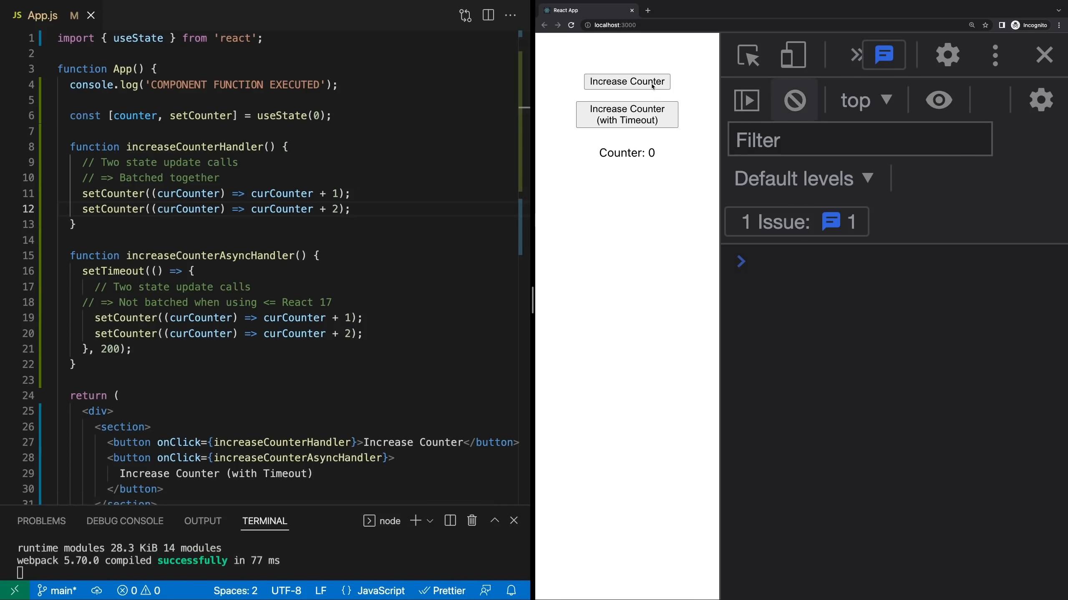
{"action": "left_click", "coordinate": [625, 82]}
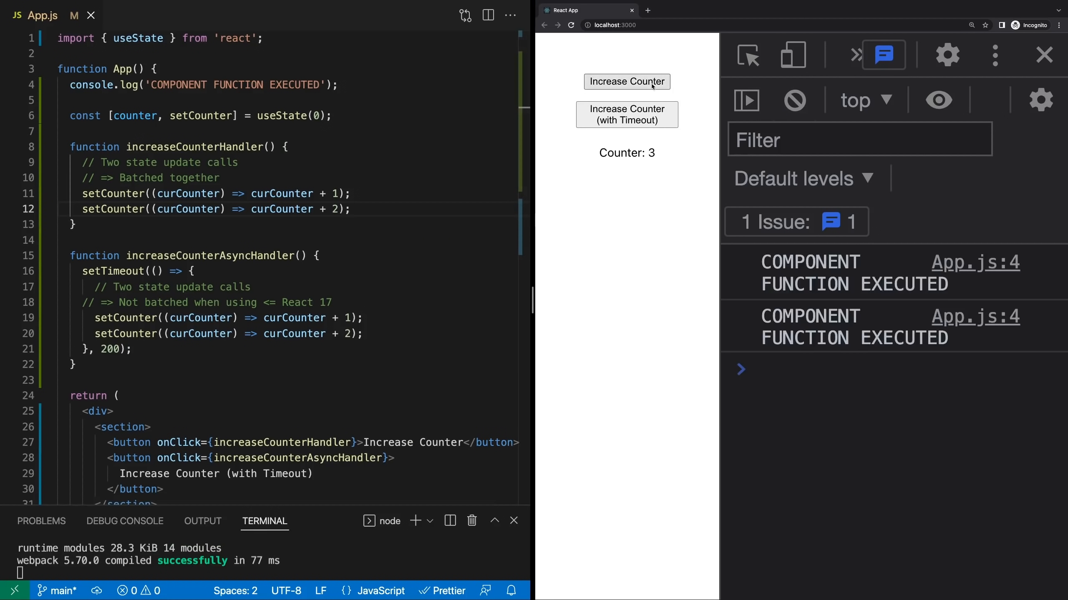
{"action": "left_click", "coordinate": [625, 81]}
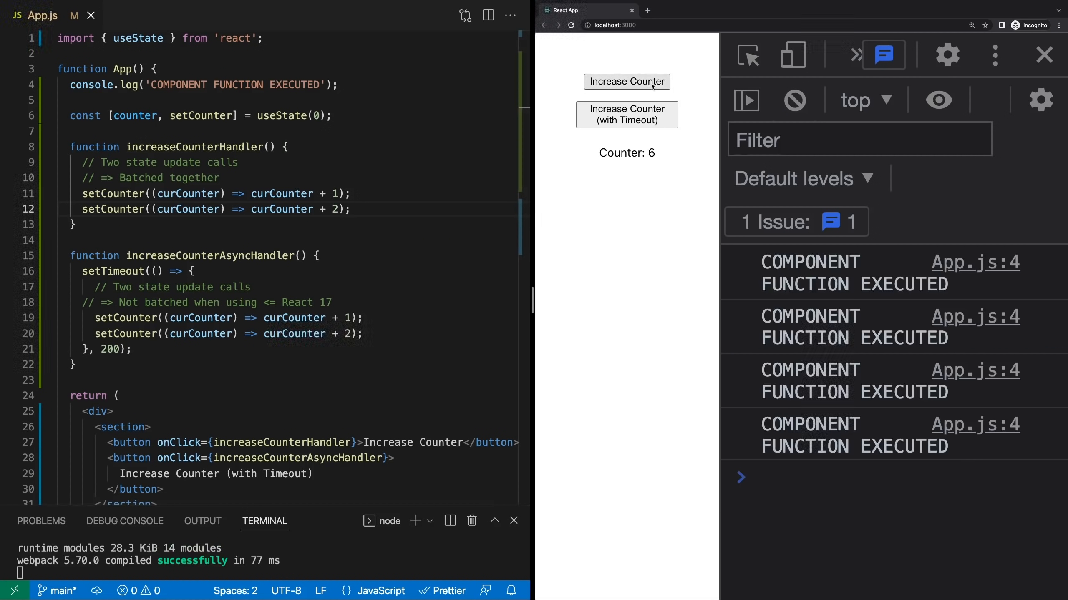
{"action": "mouse_move", "coordinate": [626, 113]}
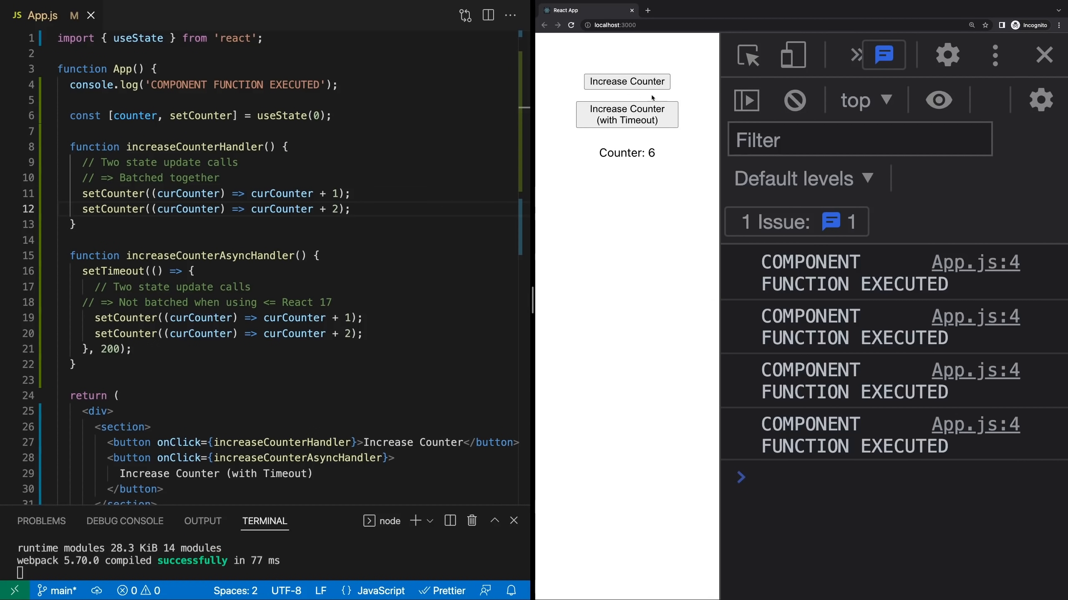
{"action": "left_click", "coordinate": [626, 114]}
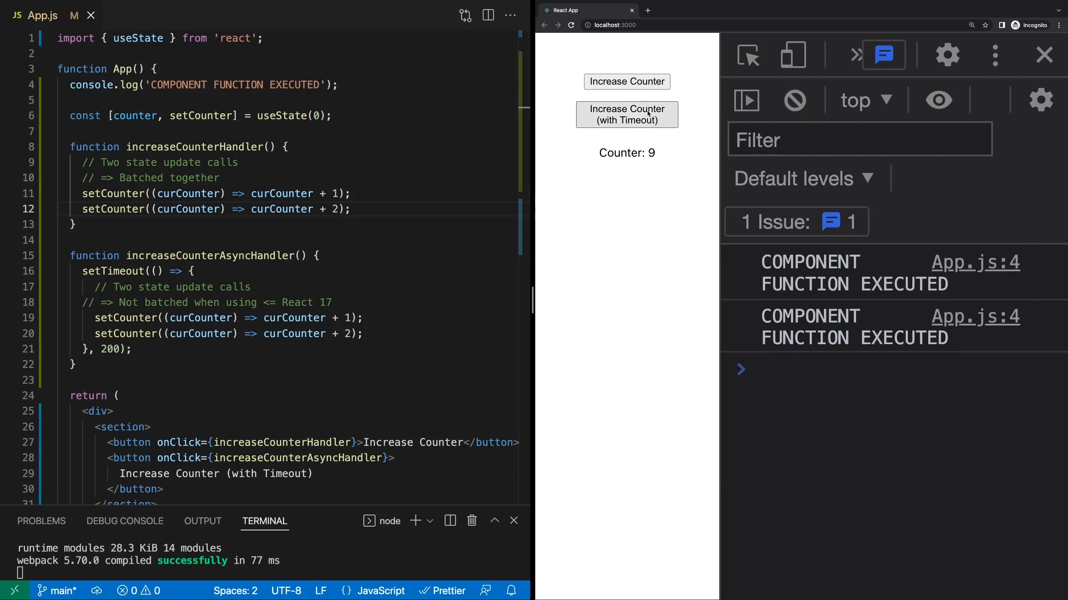
{"action": "left_click", "coordinate": [794, 100]}
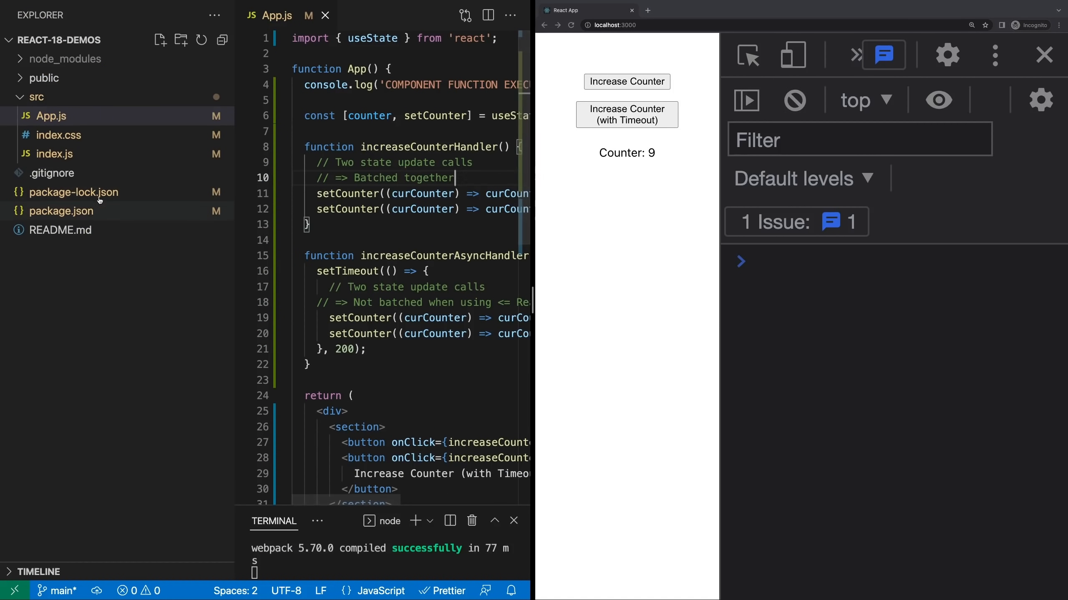
- Rebuild the demo so the counter restarts at 0, then raise it to 3 with both handlers
{"action": "left_click", "coordinate": [54, 154]}
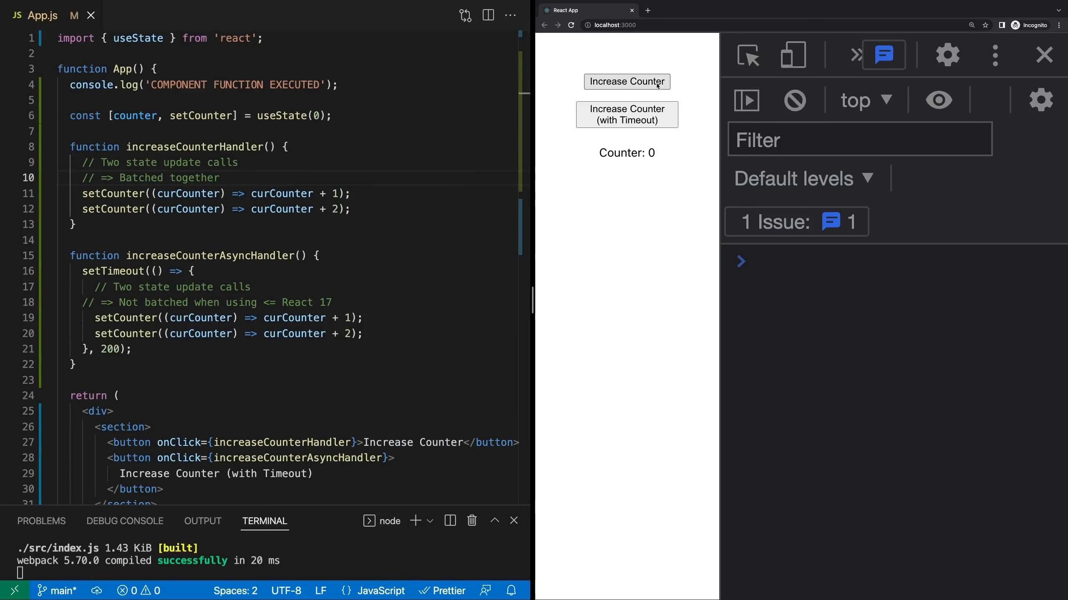
{"action": "left_click", "coordinate": [626, 82]}
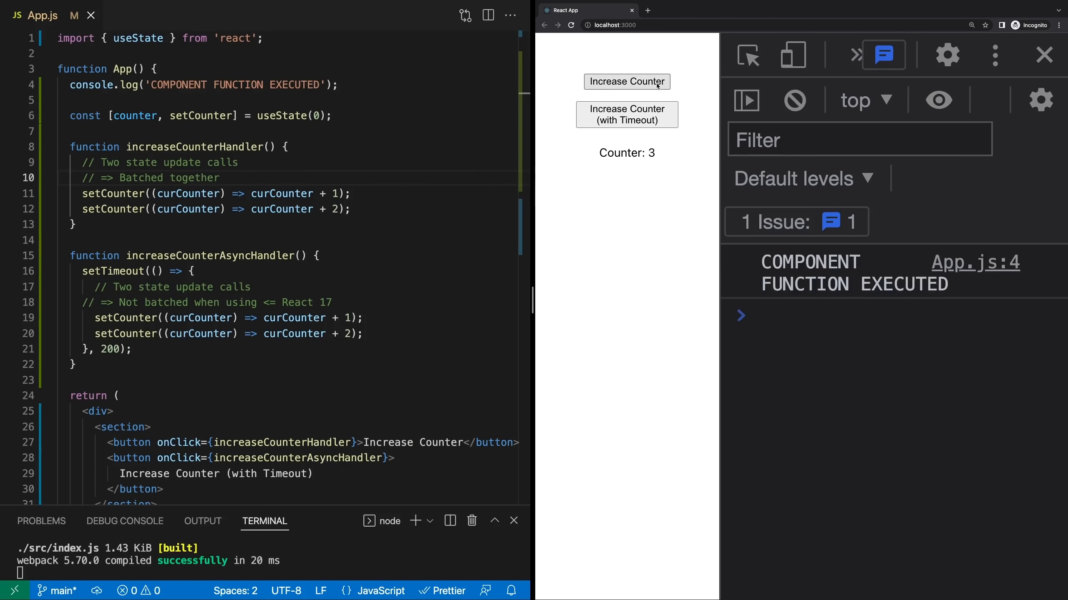
{"action": "left_click", "coordinate": [625, 114]}
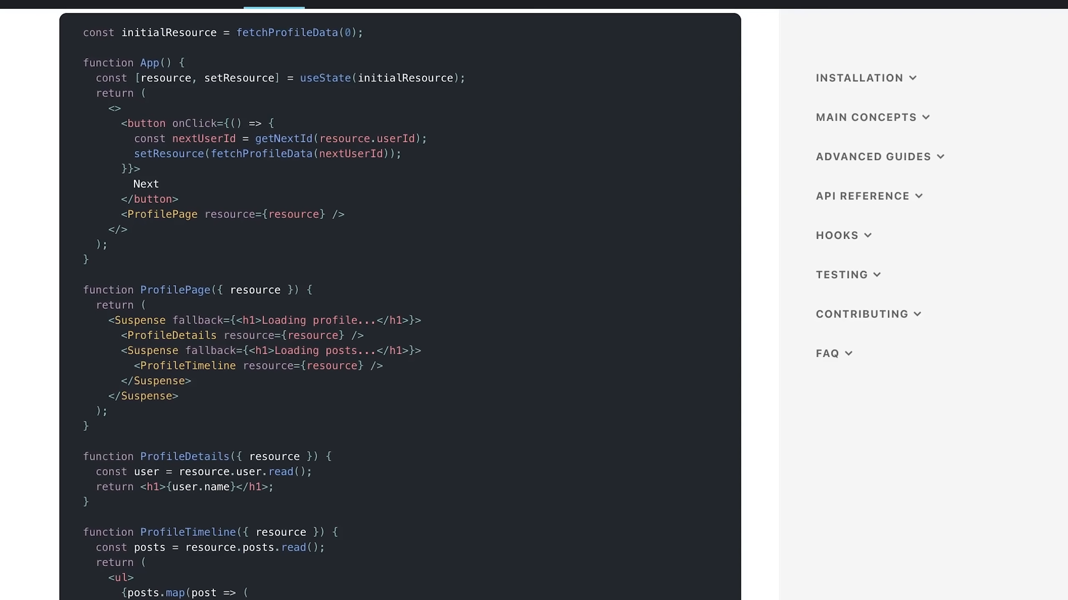
{"action": "scroll", "scroll_direction": "up", "scroll_amount": 3}
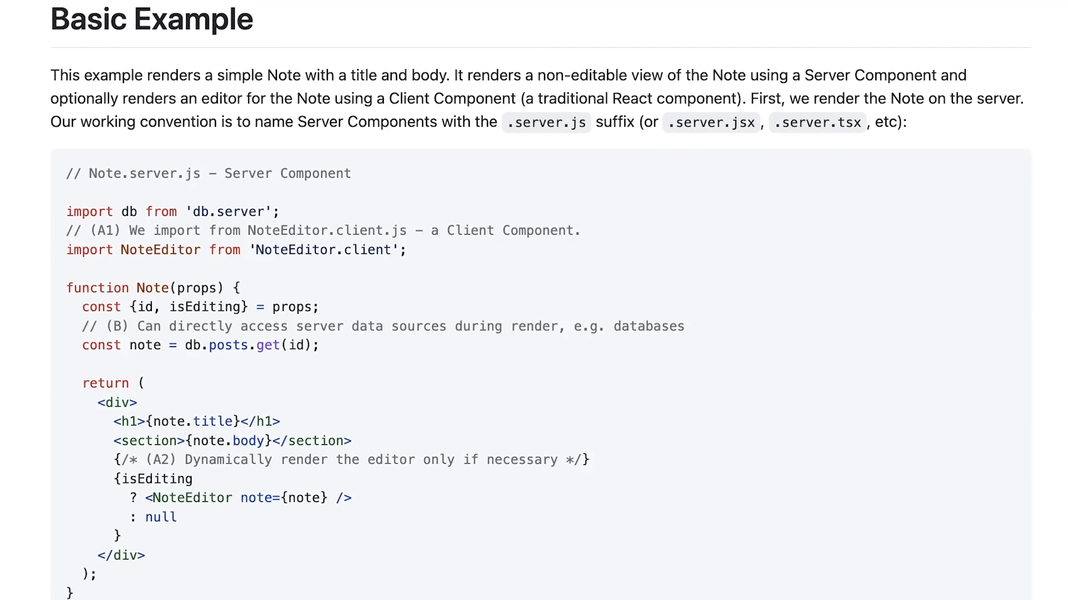
- Scroll the Server Components RFC from the Basic Example to Full Access to the Backend
{"action": "scroll", "scroll_direction": "up", "scroll_amount": 3}
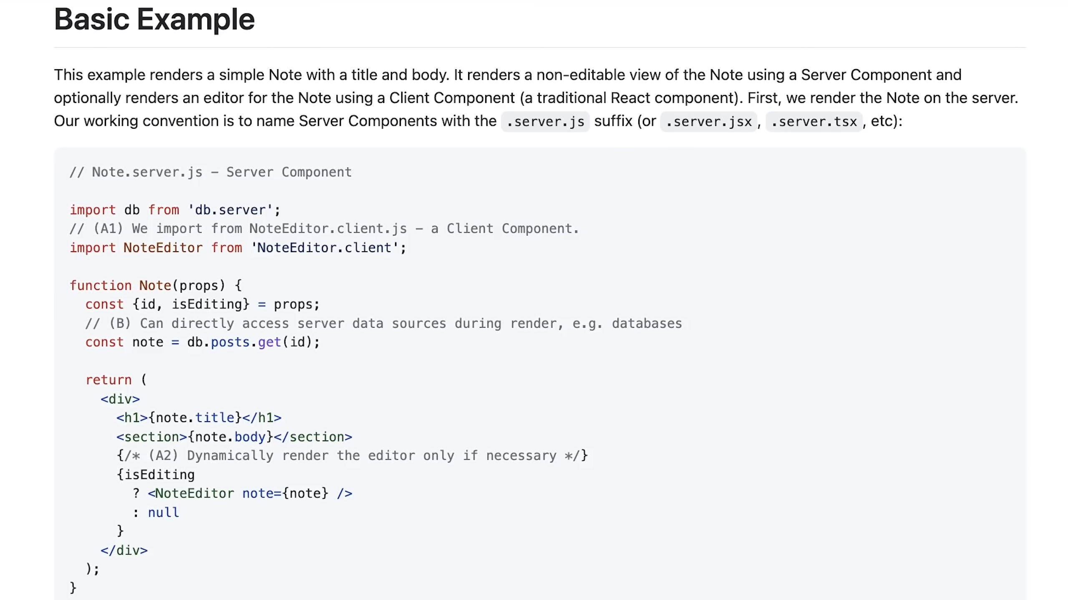
{"action": "scroll", "scroll_direction": "up", "scroll_amount": 3}
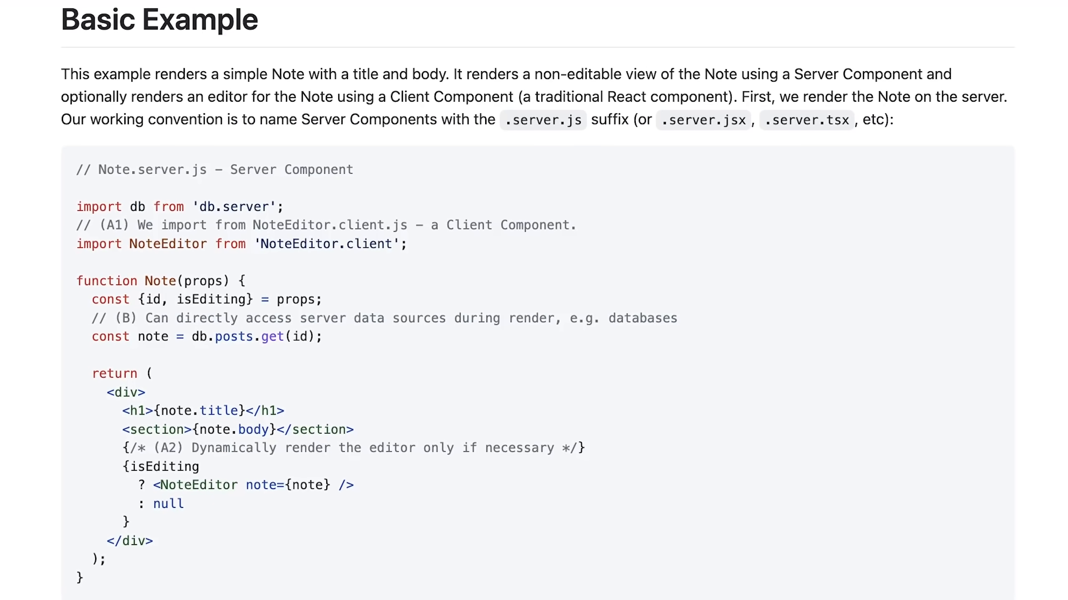
{"action": "scroll", "scroll_direction": "up", "scroll_amount": 3}
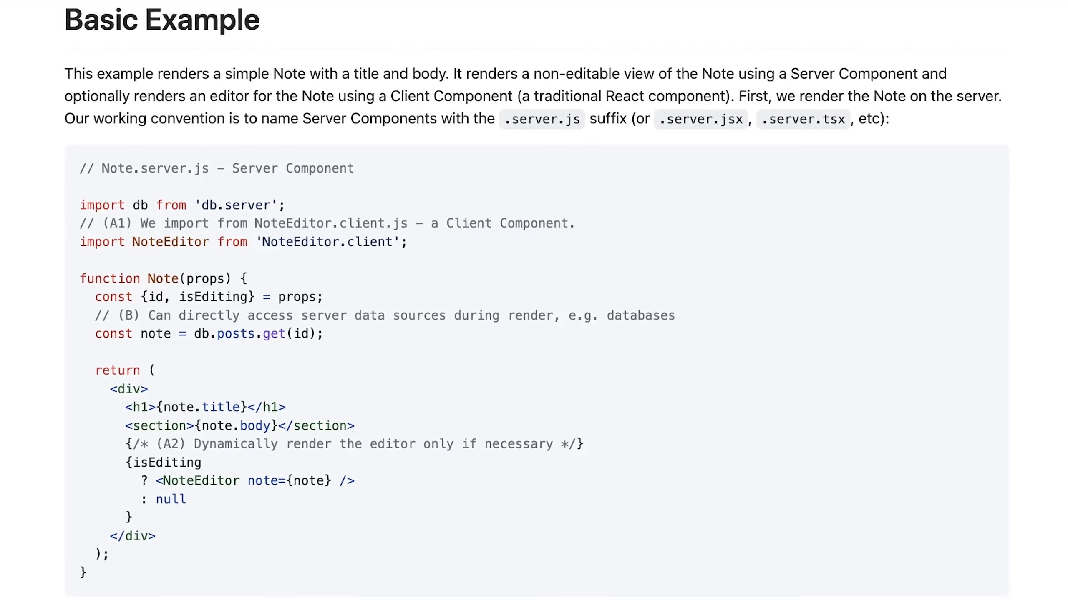
{"action": "scroll", "scroll_direction": "up", "scroll_amount": 3}
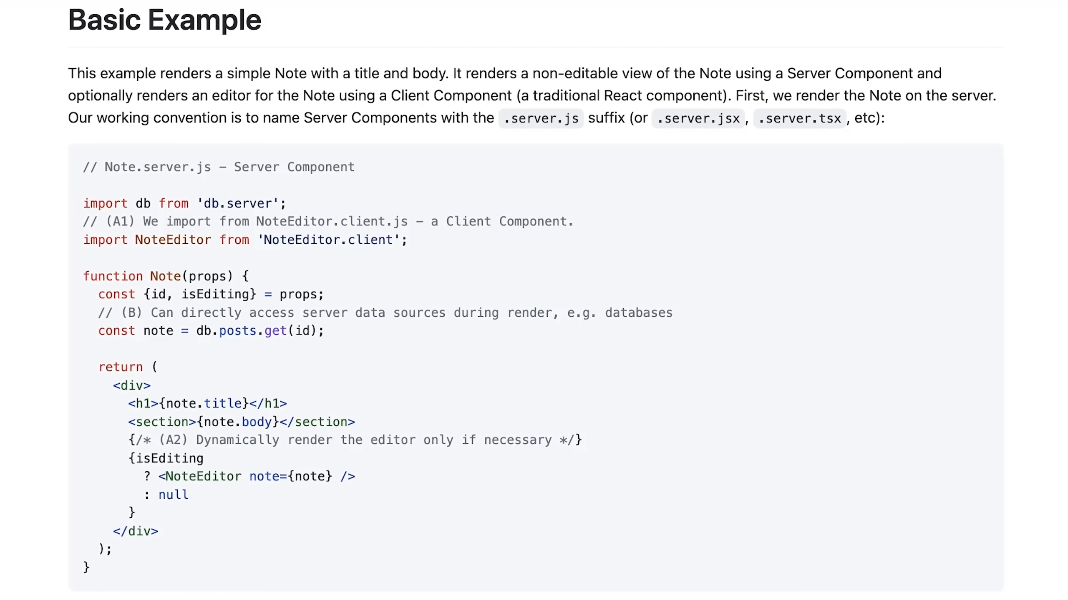
{"action": "scroll", "scroll_direction": "up", "scroll_amount": 3}
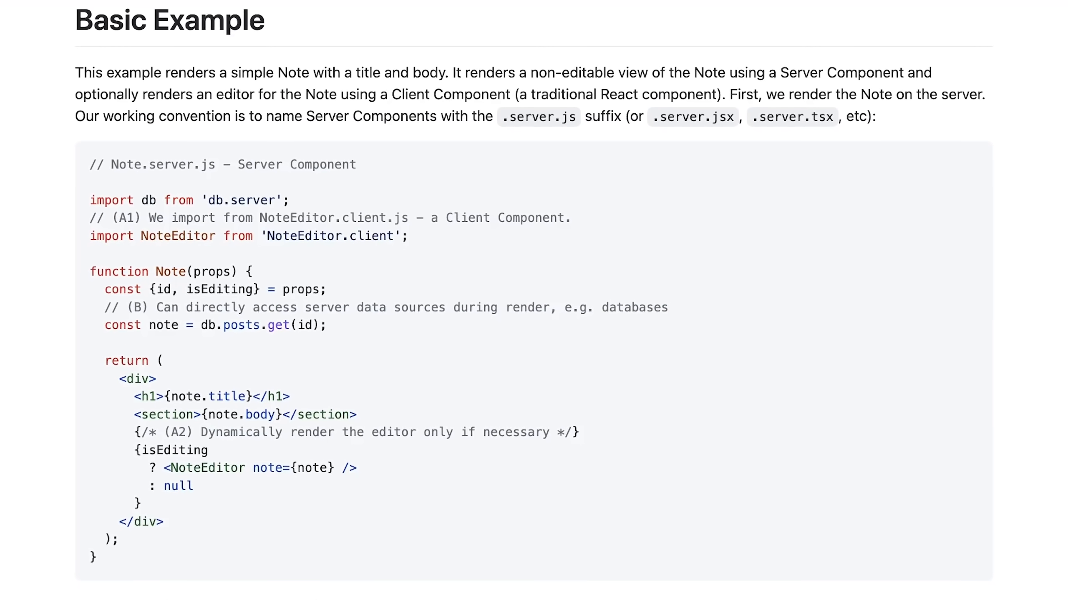
{"action": "scroll", "scroll_direction": "down", "scroll_amount": 3}
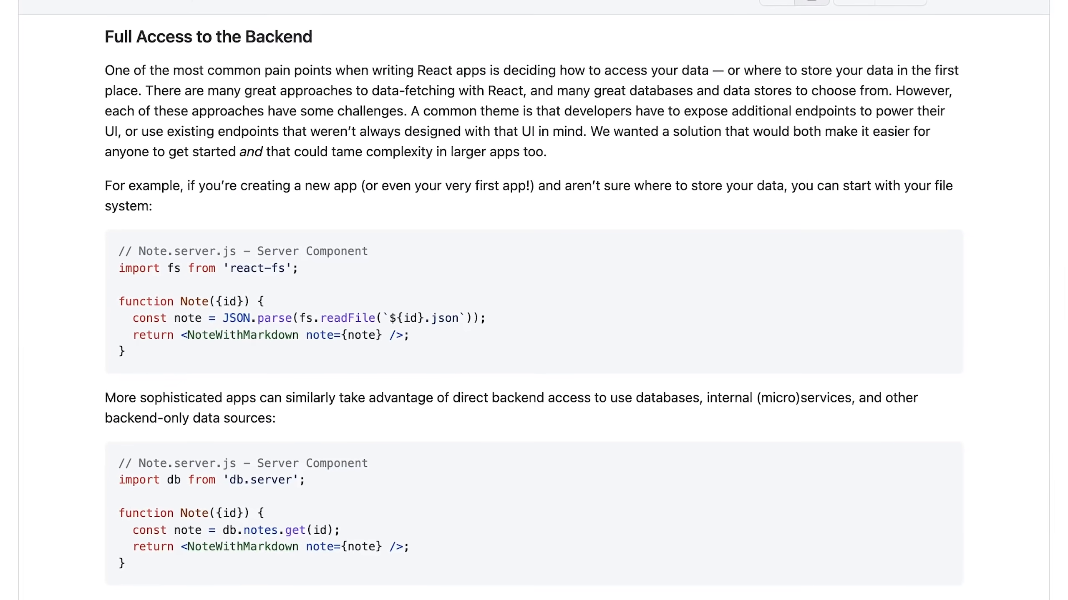
{"action": "scroll", "scroll_direction": "up", "scroll_amount": 3}
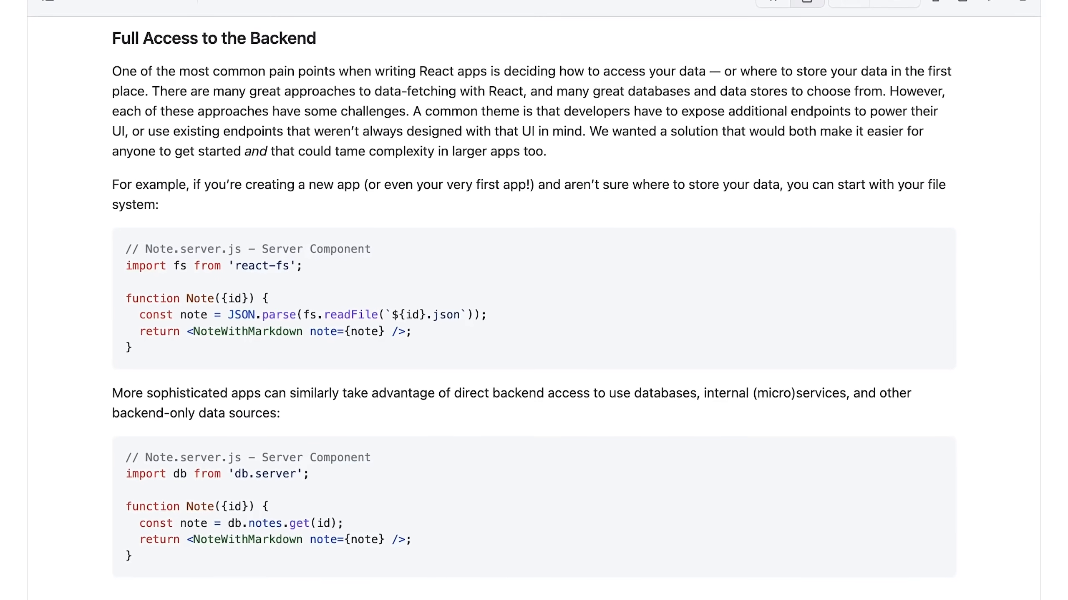
{"action": "scroll", "scroll_direction": "down", "scroll_amount": 3}
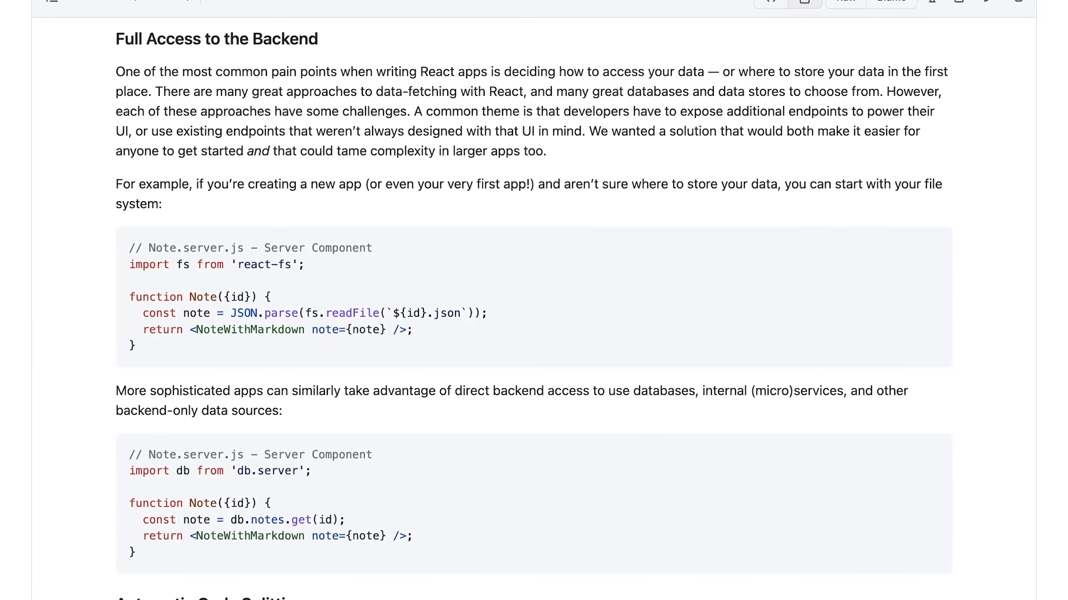
{"action": "scroll", "scroll_direction": "down", "scroll_amount": 3}
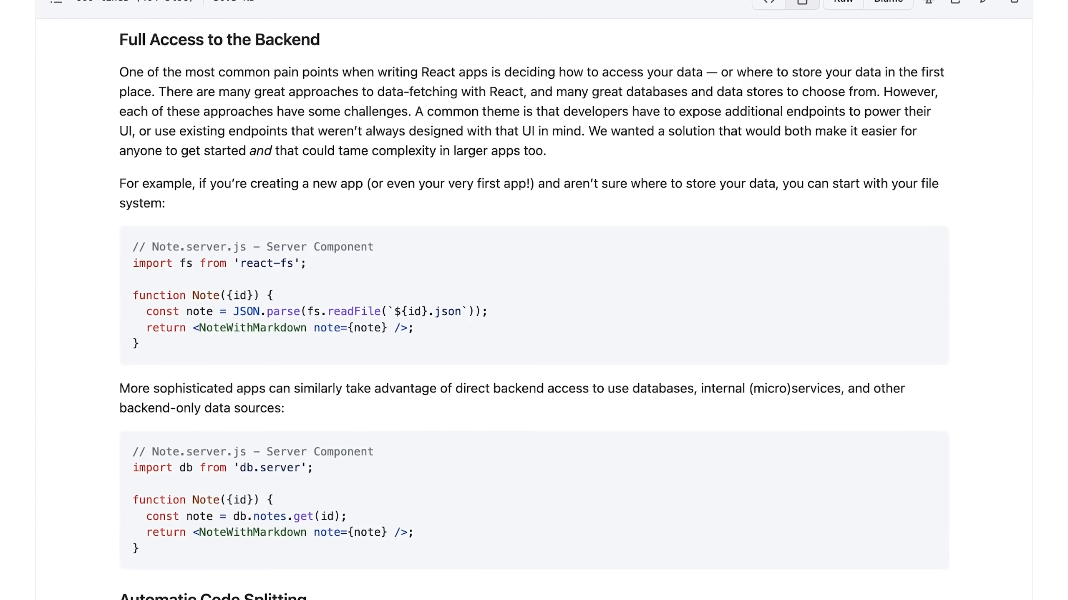